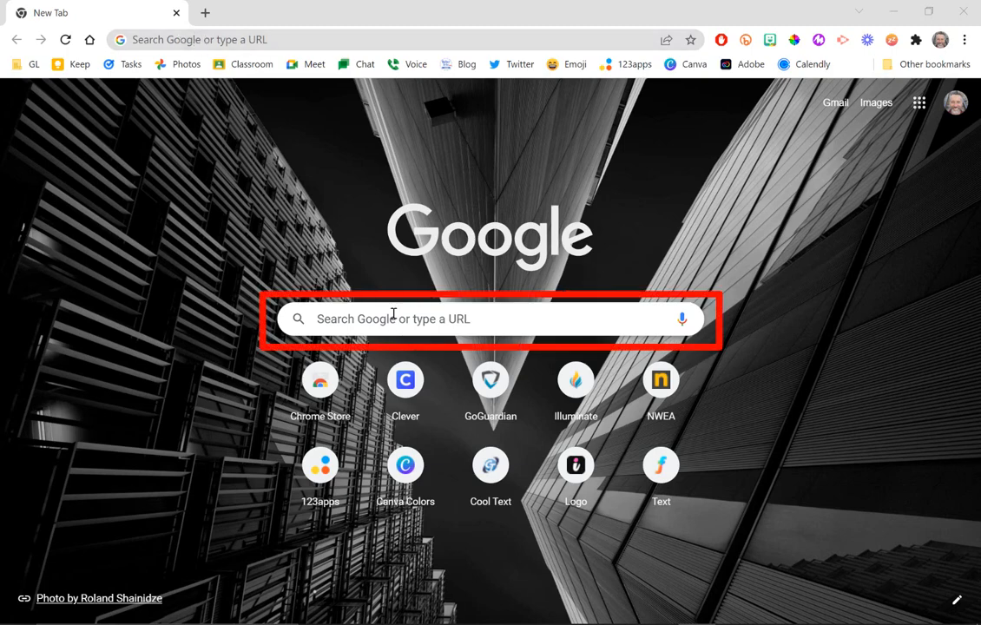
# Step: Search Google for 'worcestershire' pronunciation, showing the wu·stuh·shr card
pyautogui.click(390, 40)
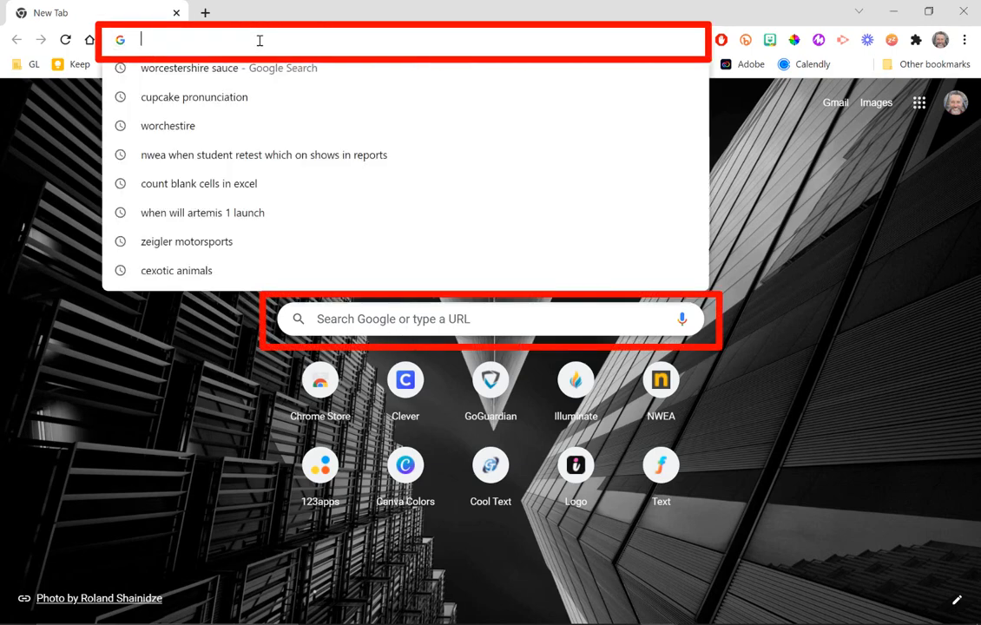
pyautogui.write('worcestershire pronunciation')
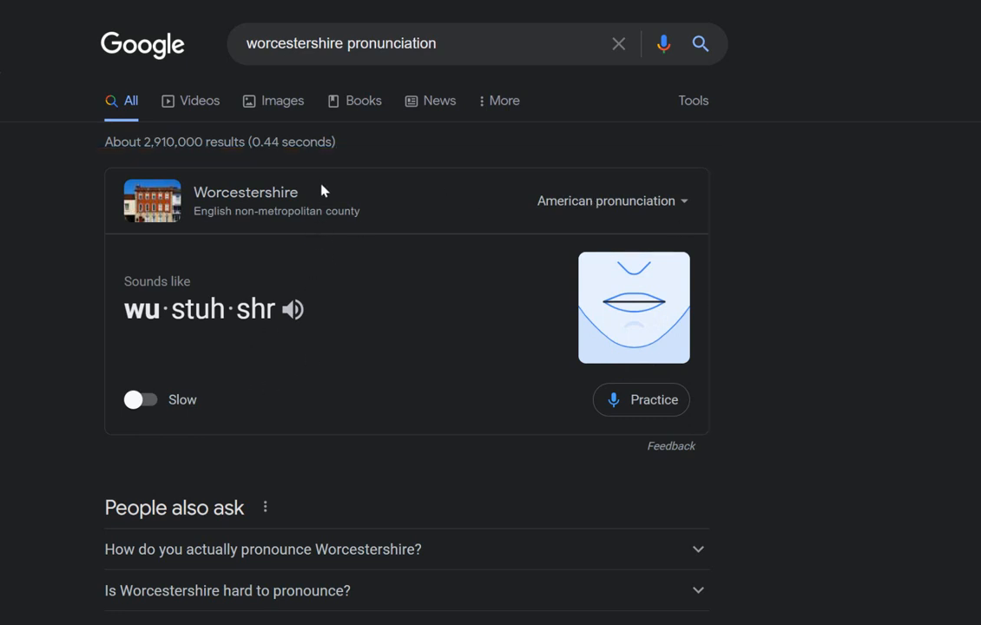
pyautogui.moveTo(355, 365)
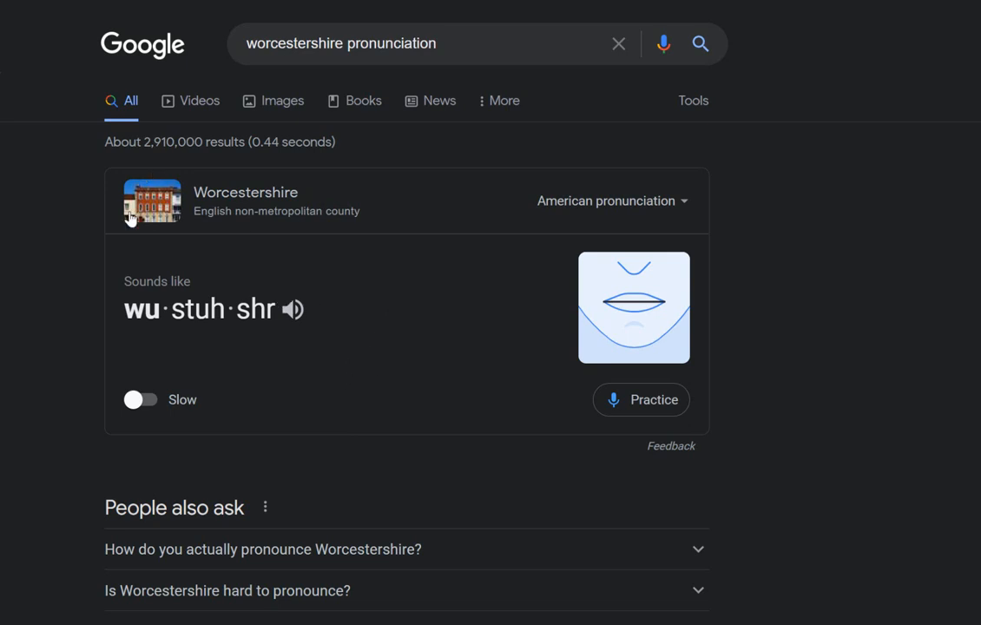
pyautogui.click(295, 309)
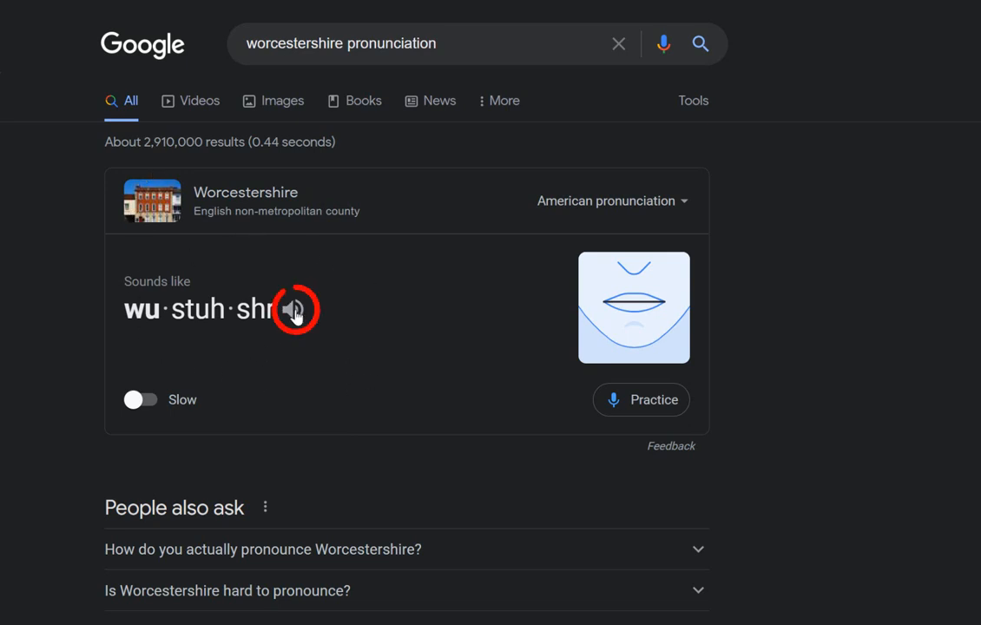
pyautogui.click(295, 309)
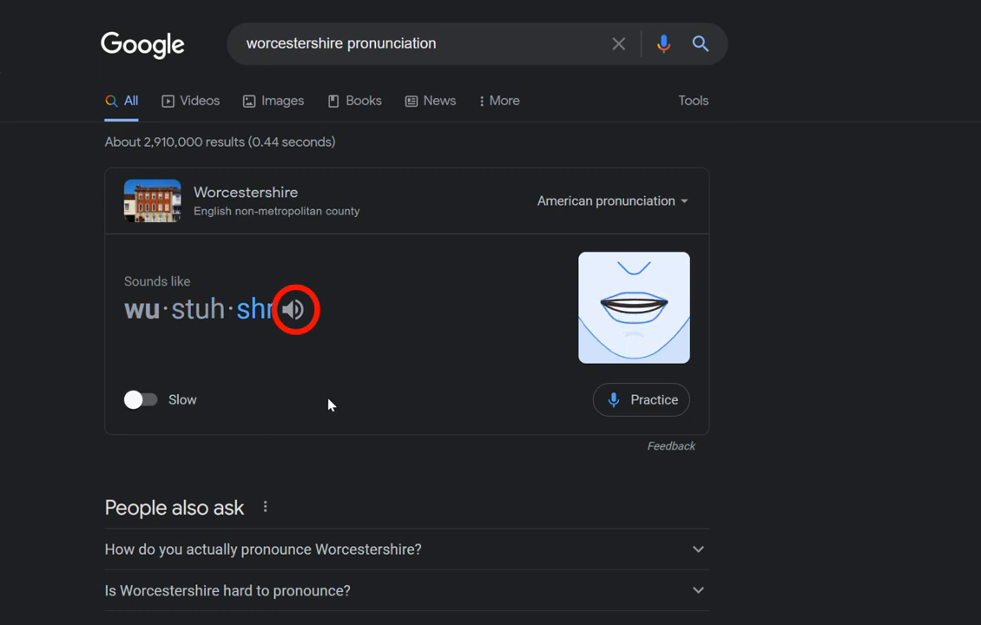
pyautogui.click(295, 310)
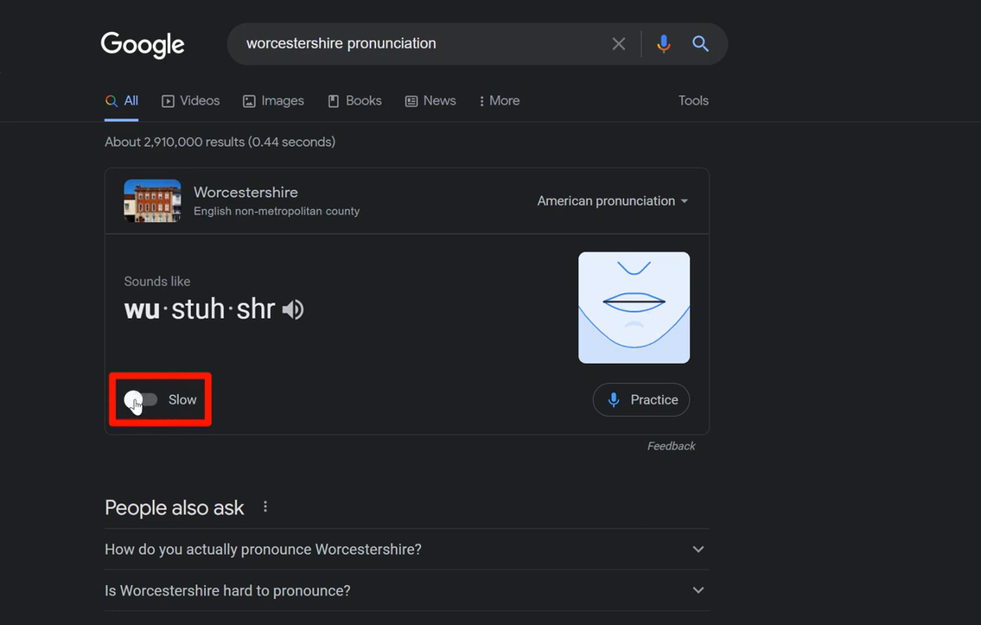
pyautogui.click(139, 399)
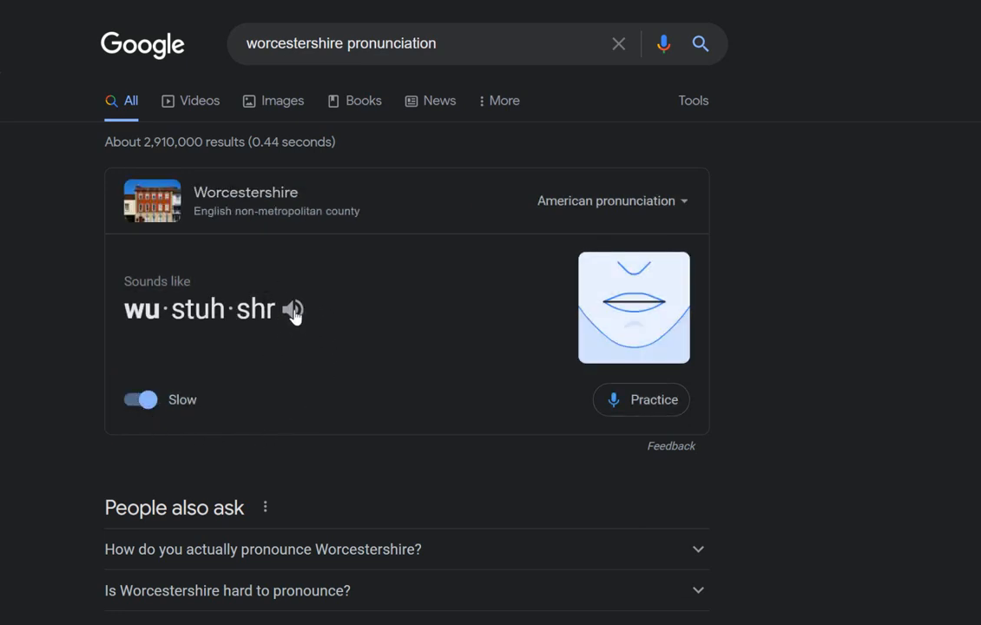
pyautogui.click(294, 309)
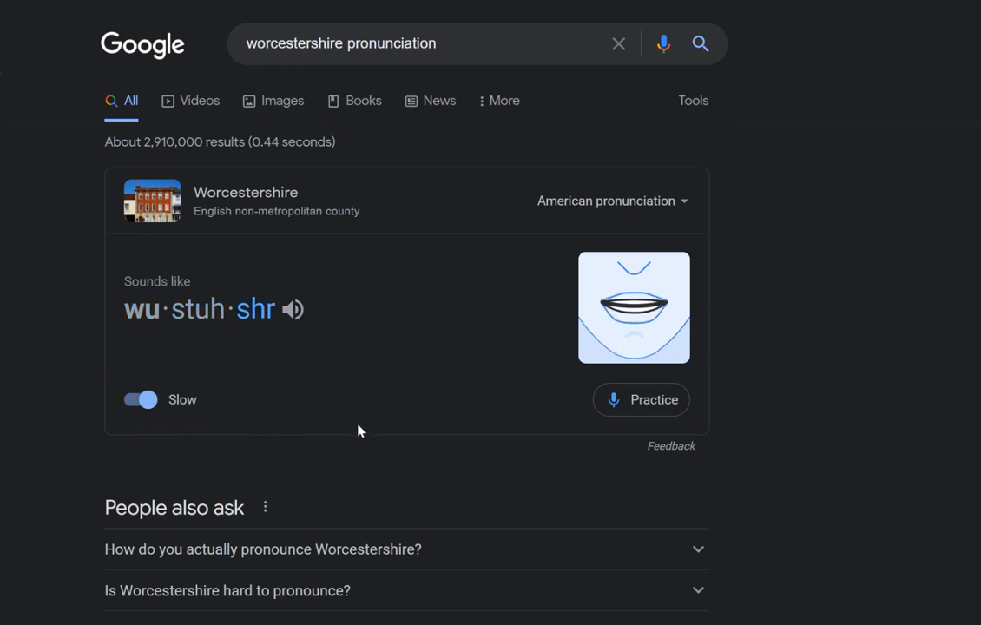
pyautogui.click(139, 399)
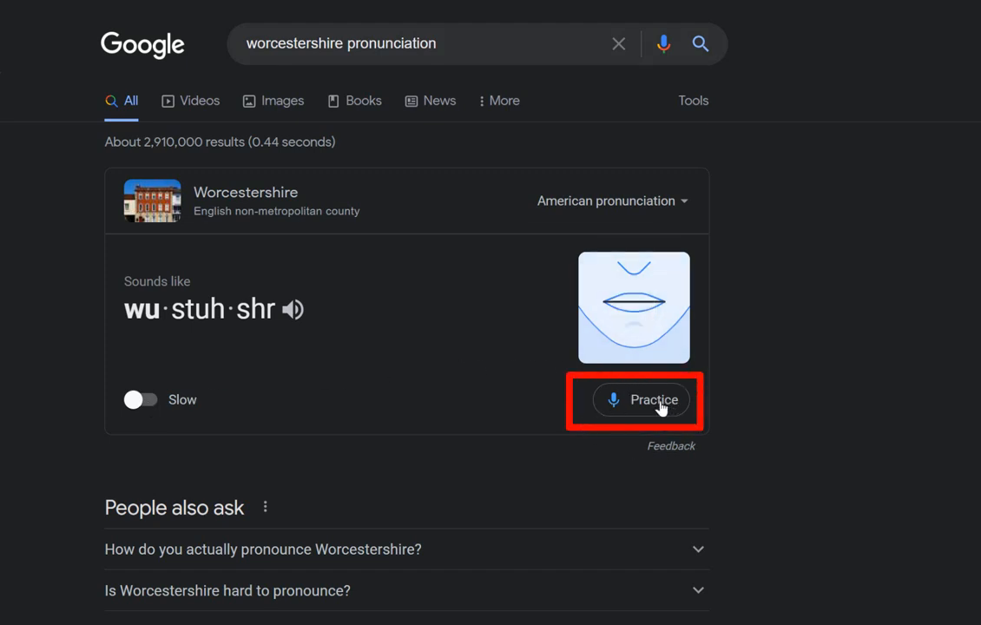
# Step: Practice saying the word twice until feedback reads wu·stuh·shr with 'Good job!'
pyautogui.click(640, 399)
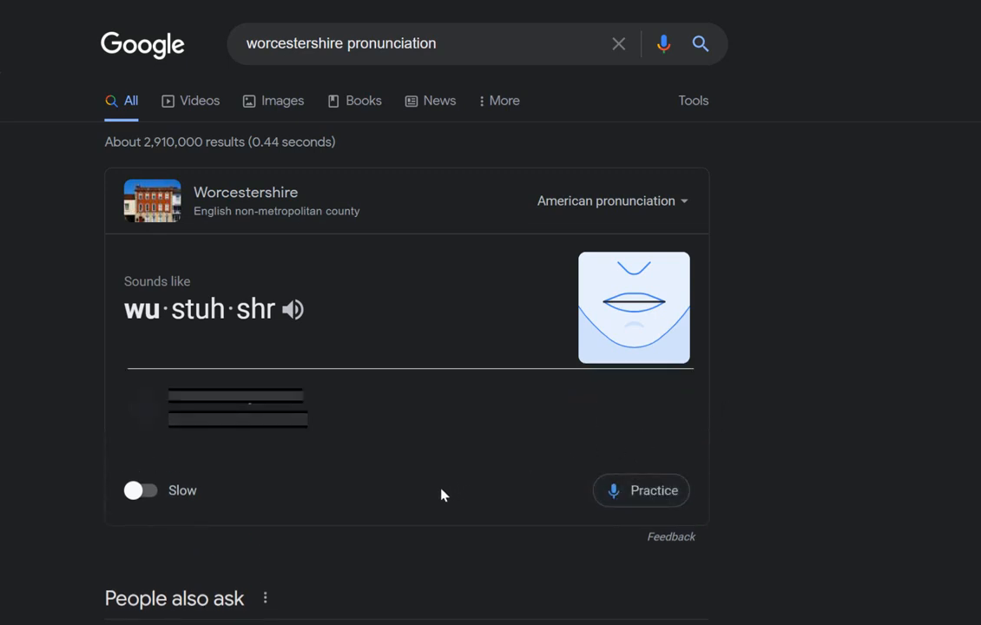
pyautogui.click(640, 490)
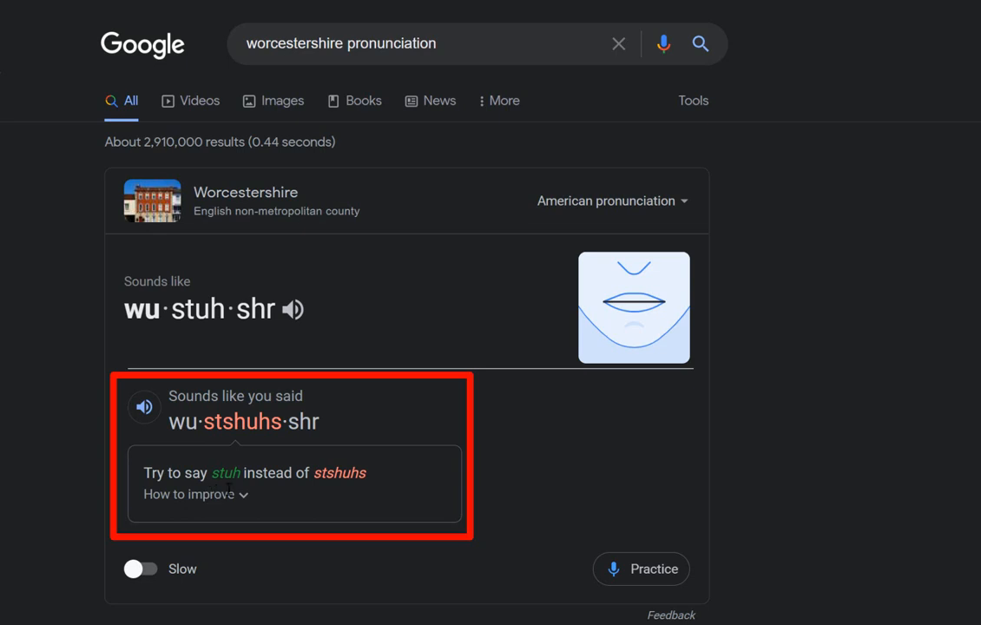
pyautogui.moveTo(368, 482)
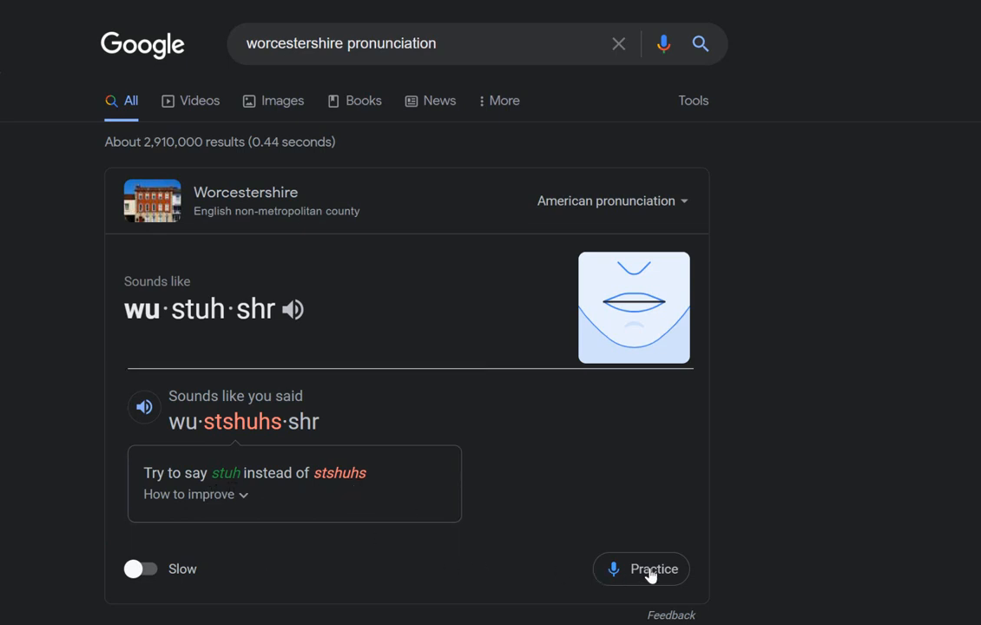
pyautogui.click(643, 570)
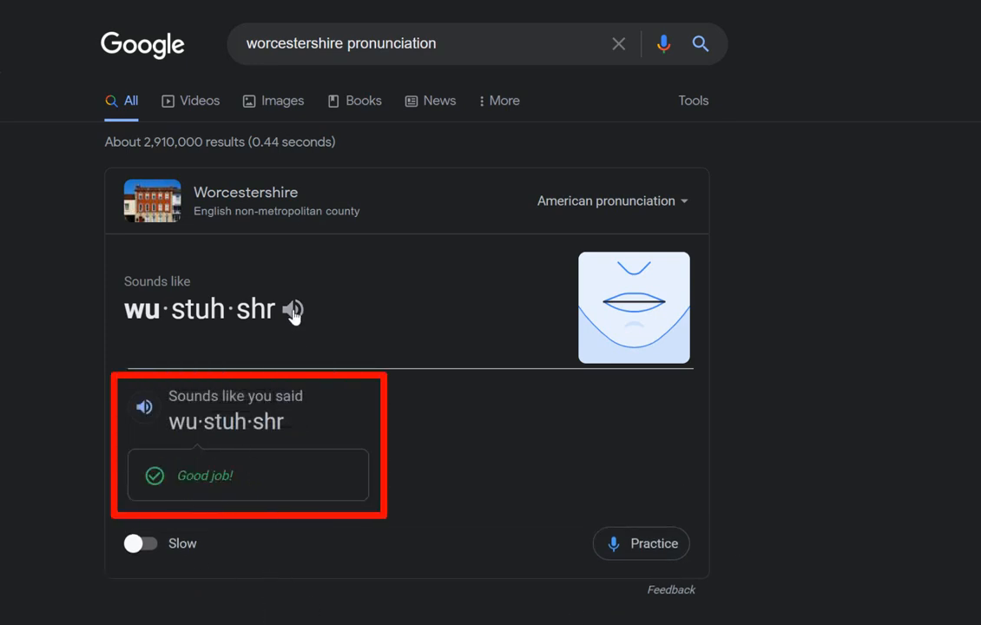
pyautogui.moveTo(521, 486)
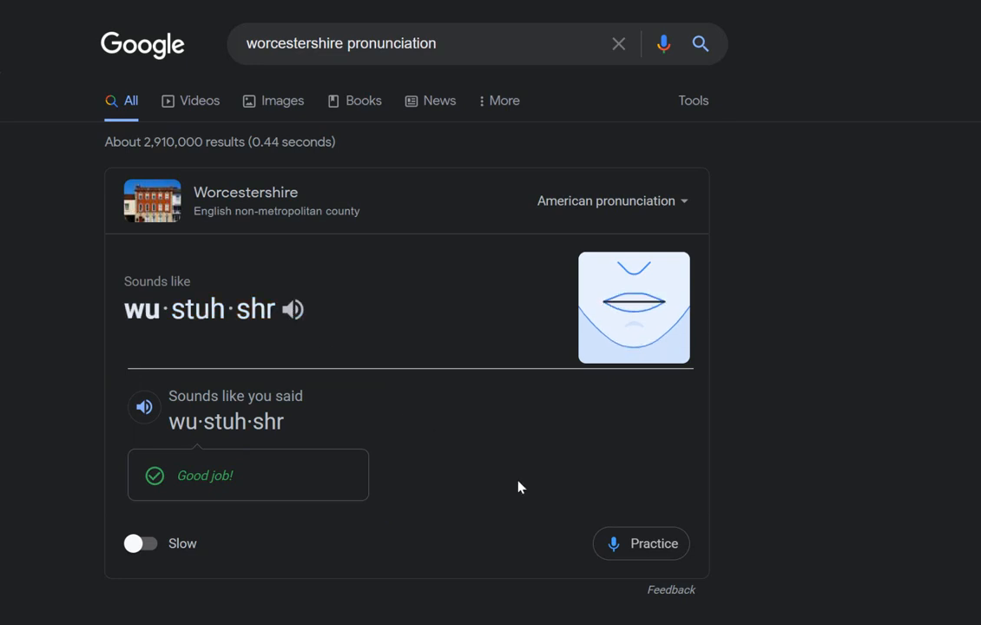
# Step: Record another attempt, getting wu·stur·shr feedback advising less vowel emphasis
pyautogui.click(640, 542)
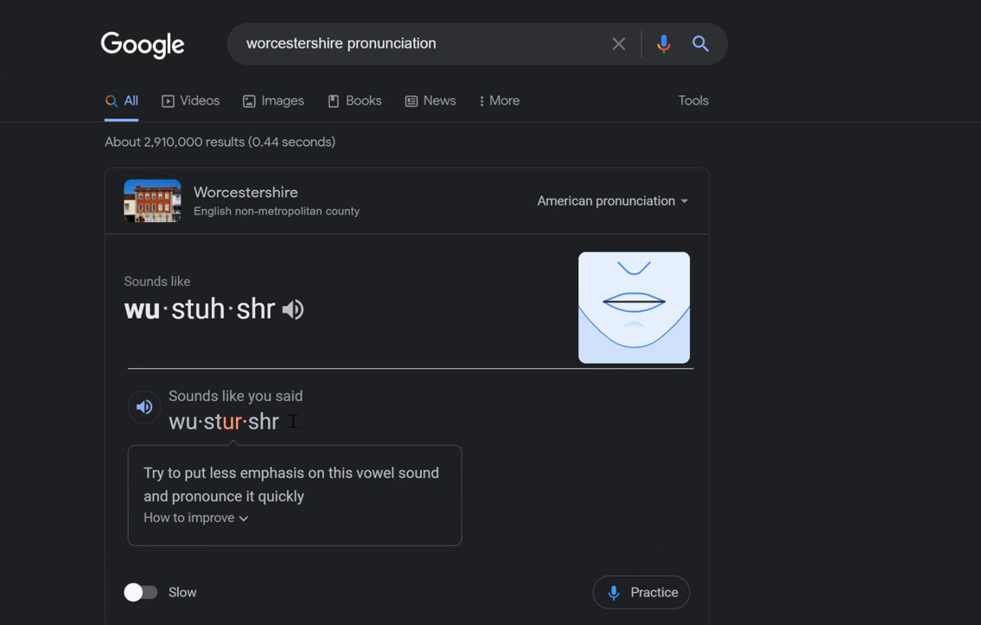
pyautogui.moveTo(500, 417)
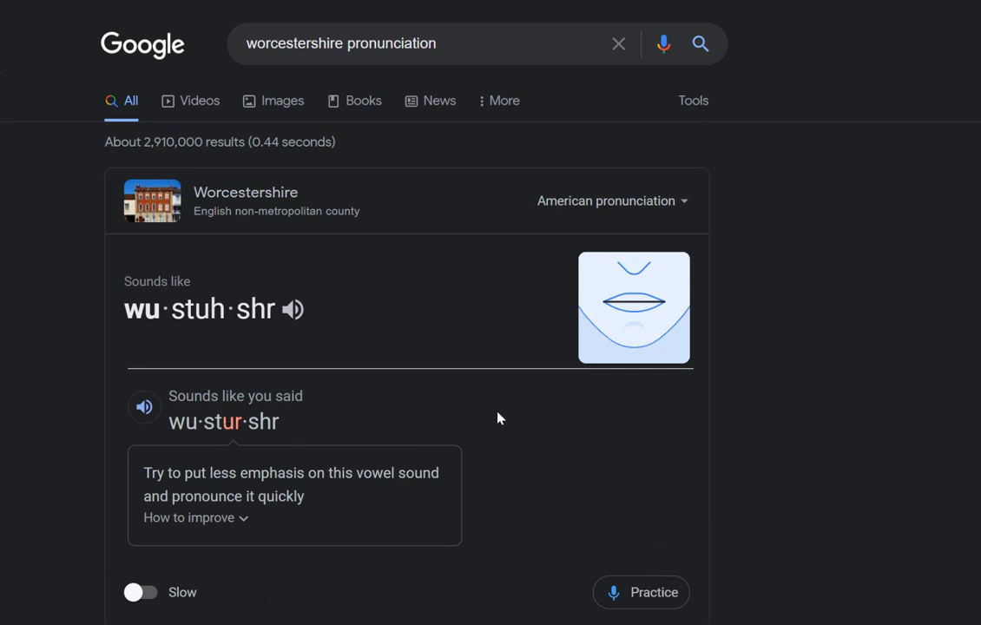
pyautogui.moveTo(782, 465)
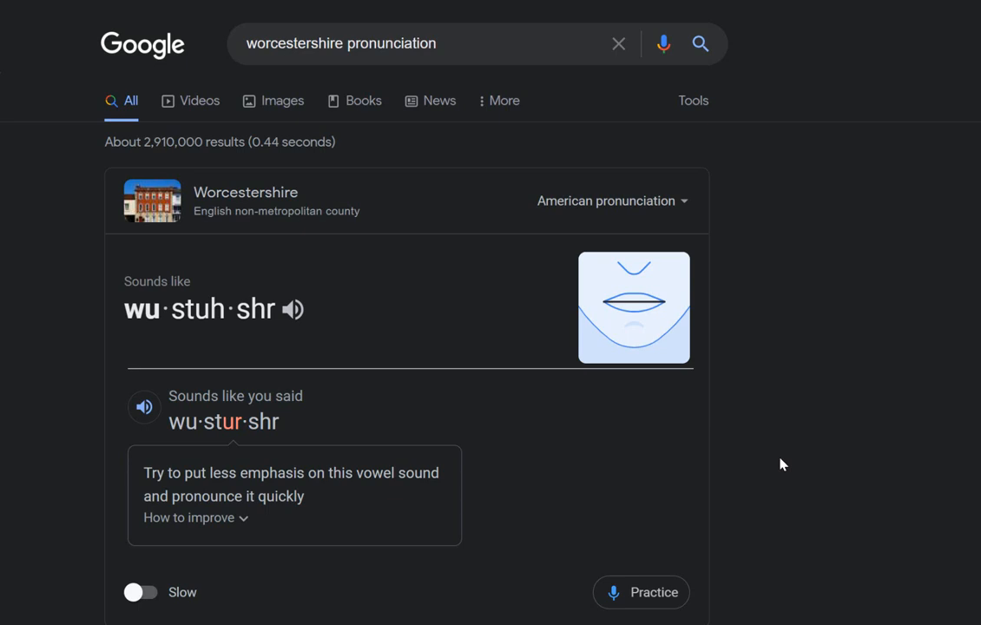
pyautogui.moveTo(785, 434)
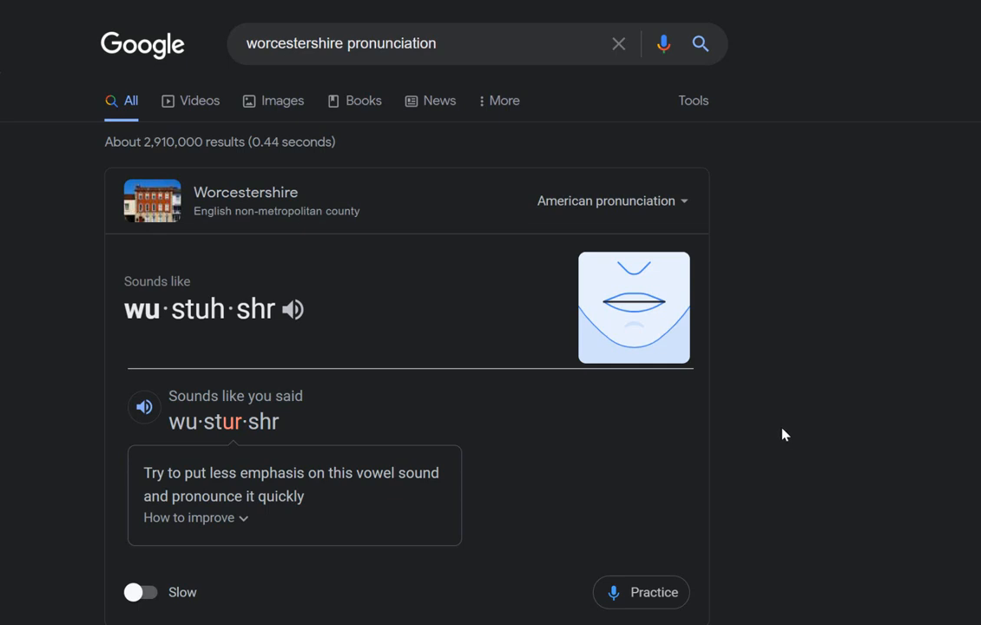